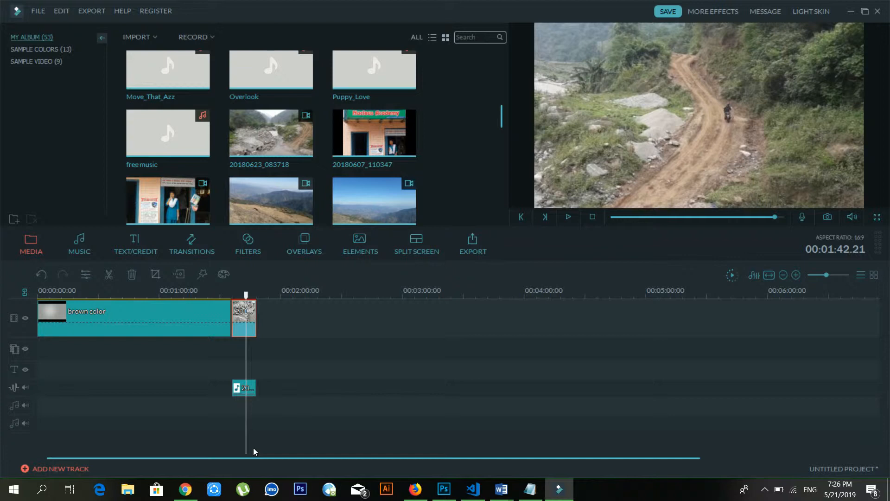
mouse_move(158, 468)
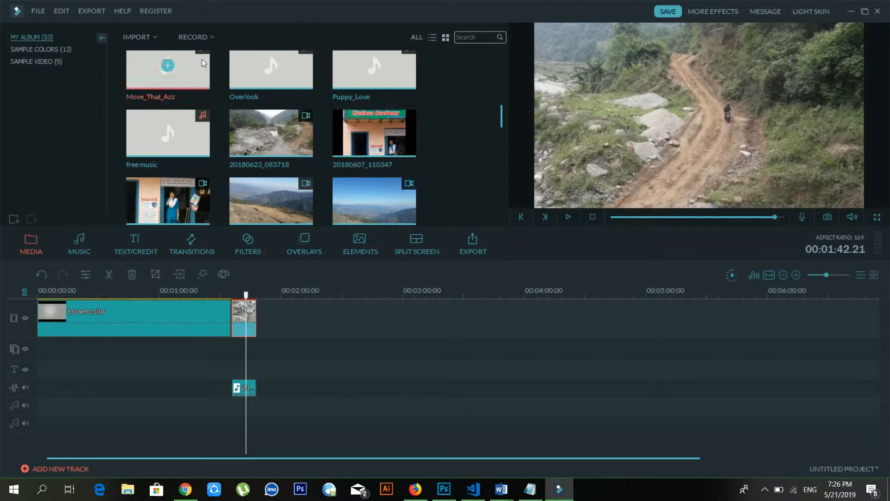
Bring up the Record Audio window with the Realtek microphone selected as input
left_click(193, 37)
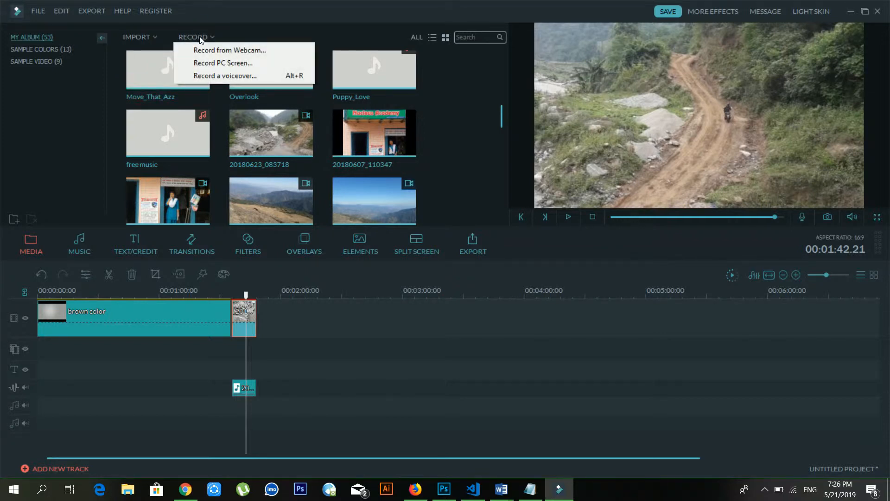
mouse_move(222, 50)
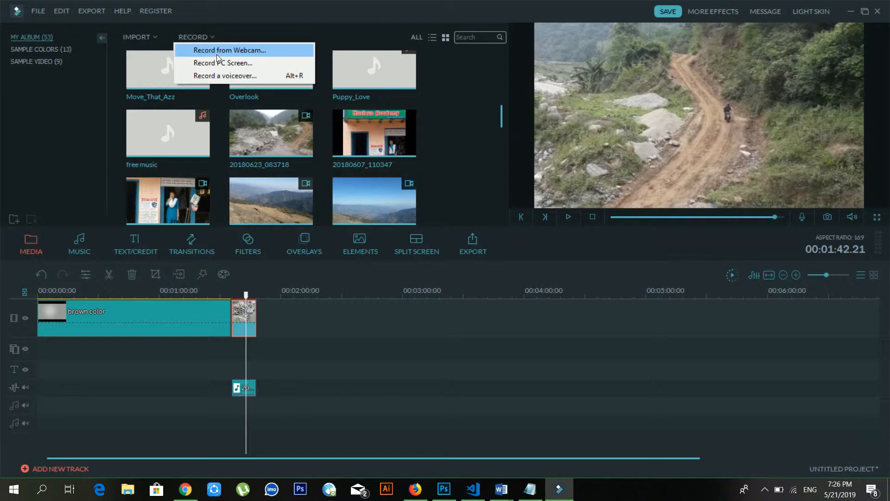
mouse_move(227, 73)
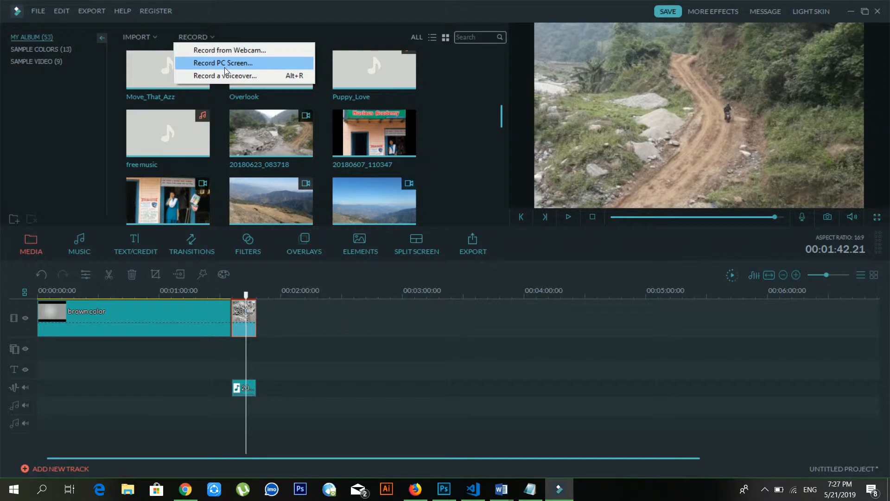
mouse_move(226, 83)
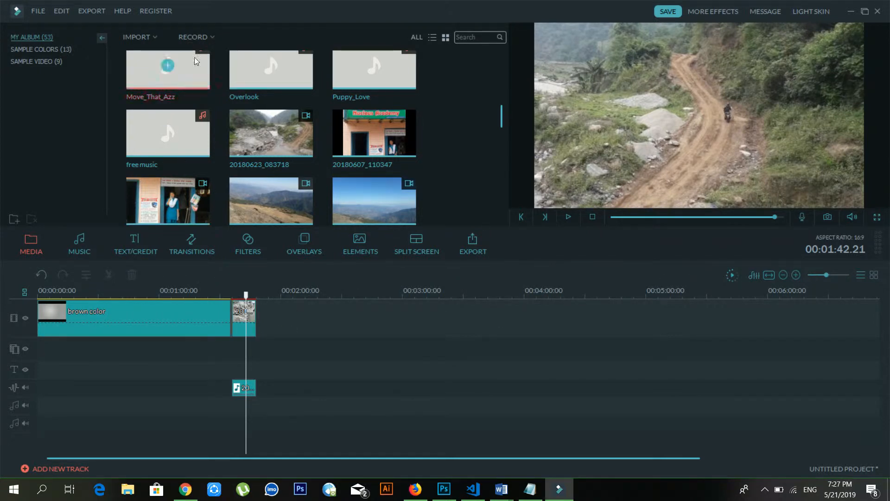
left_click(196, 37)
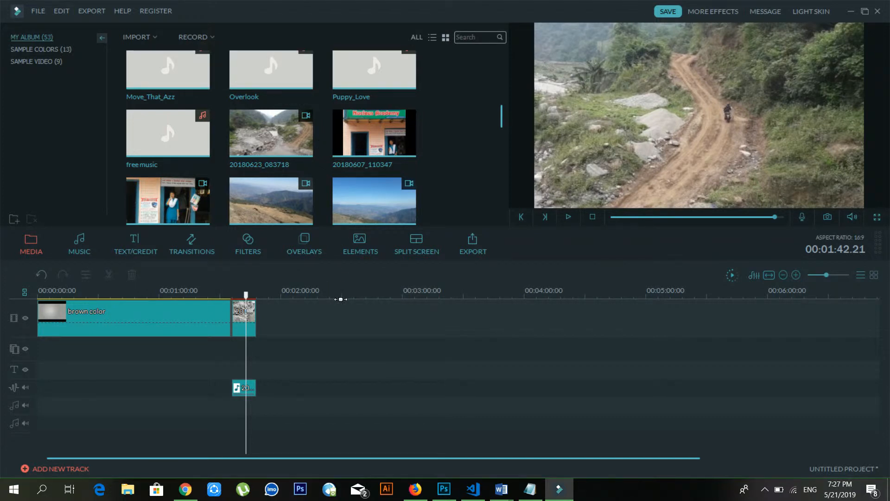
mouse_move(621, 236)
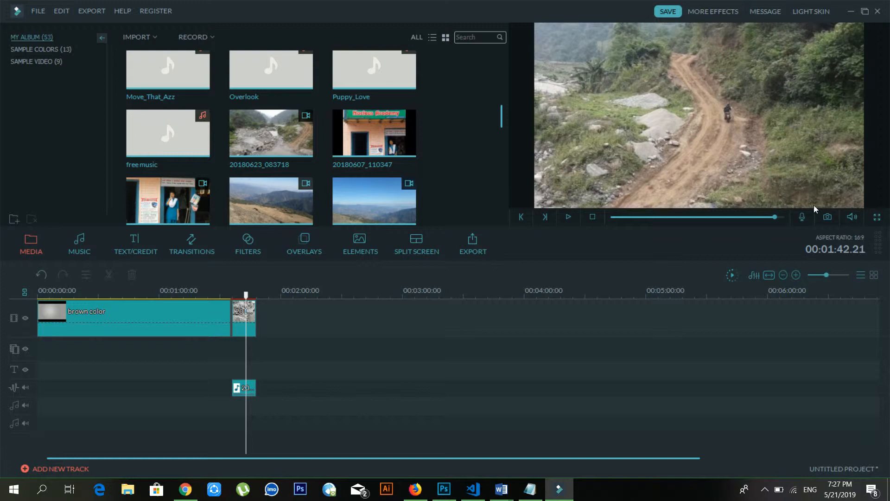
mouse_move(807, 219)
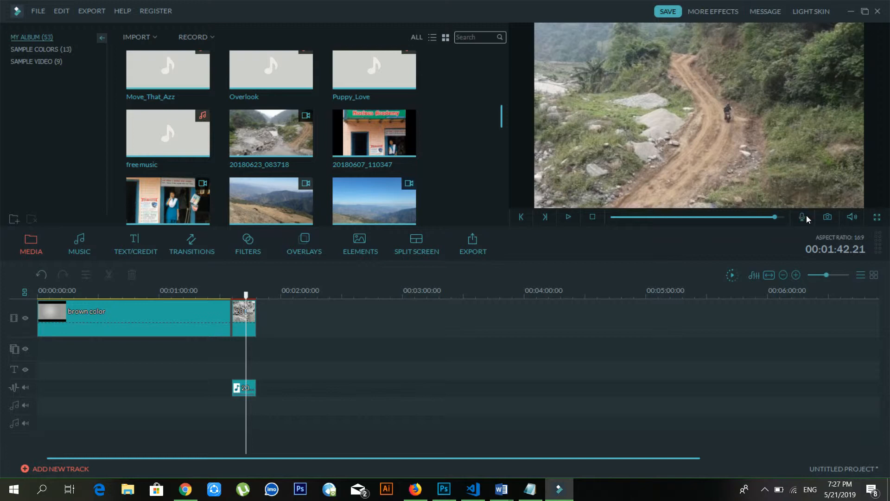
mouse_move(756, 210)
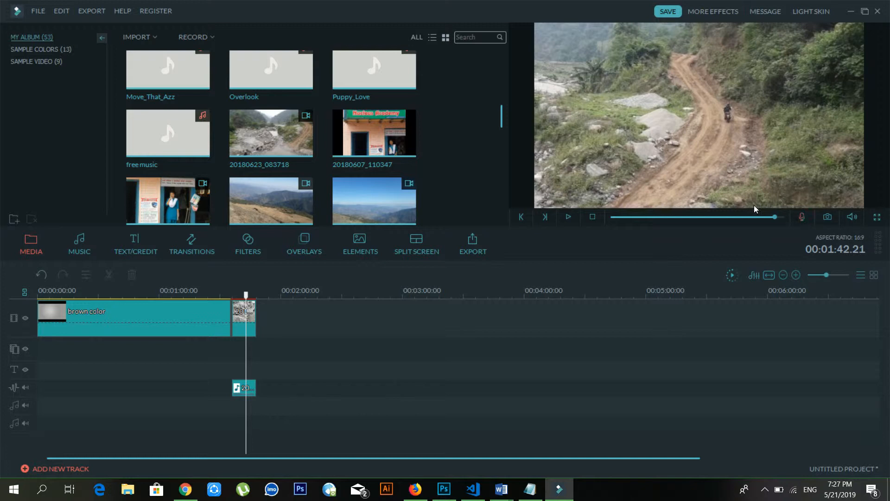
mouse_move(802, 221)
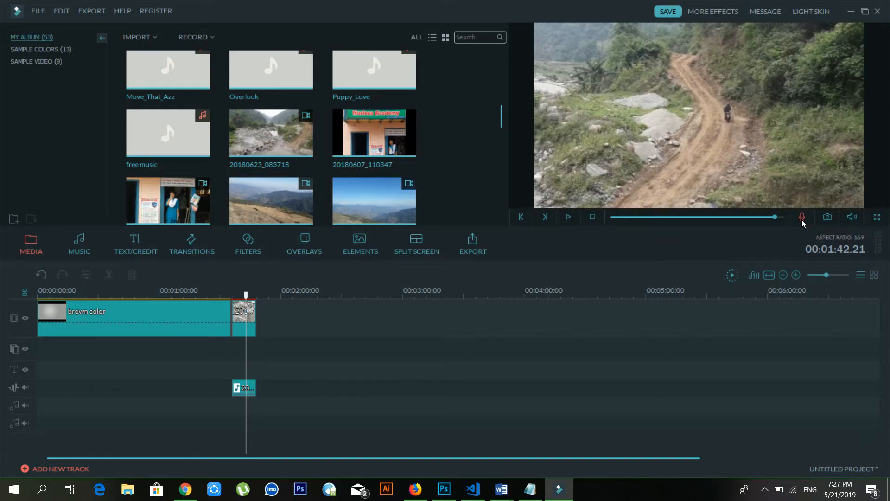
left_click(802, 217)
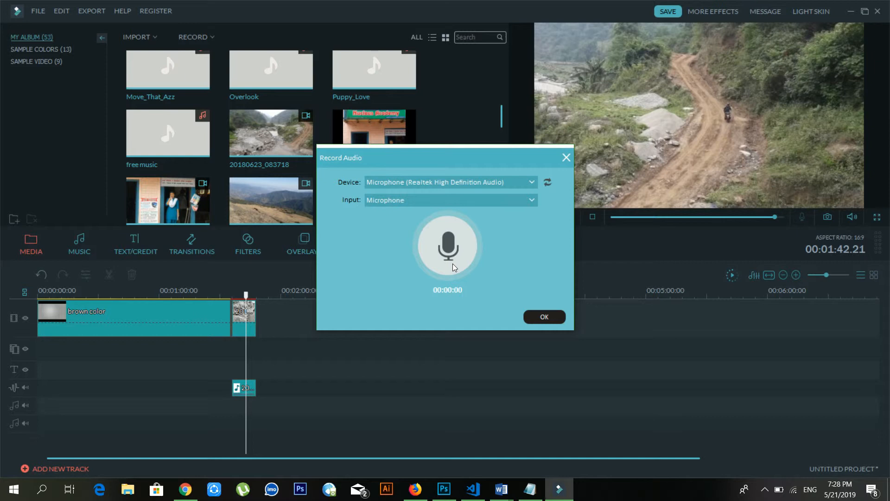
Record a roughly 16-second voiceover, adding it to the library and a new audio track
left_click(448, 246)
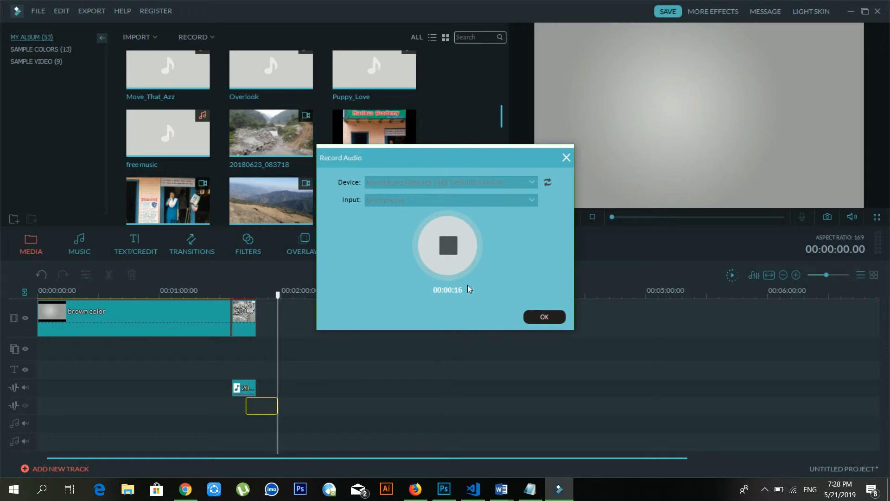
left_click(448, 245)
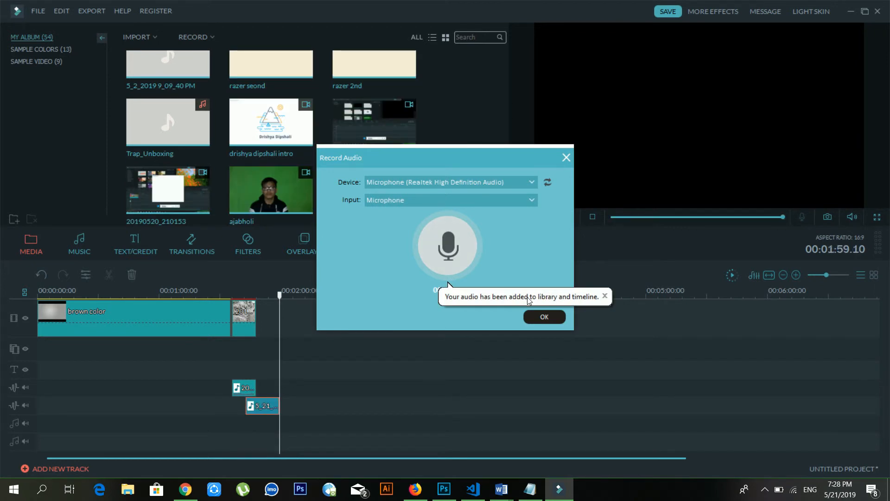
left_click(545, 317)
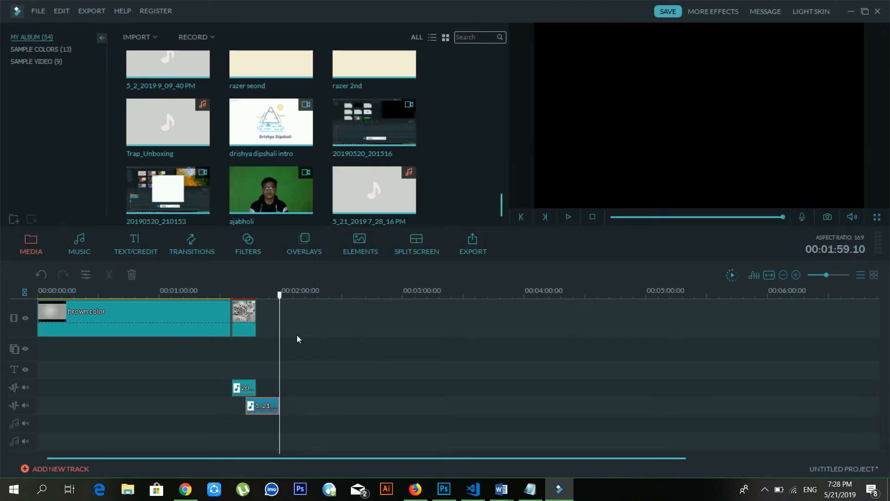